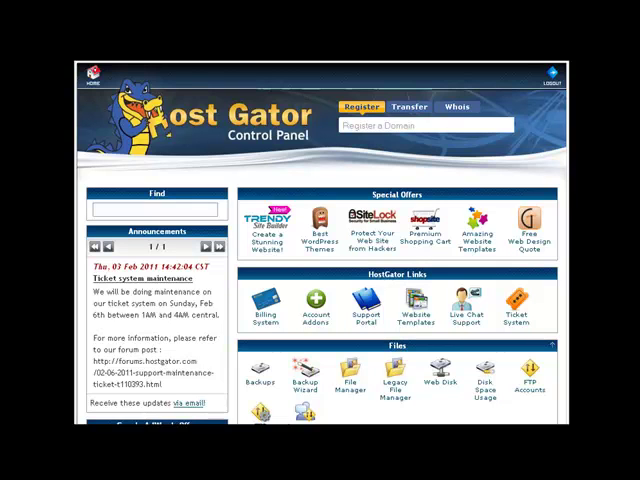
mouse_move(32, 150)
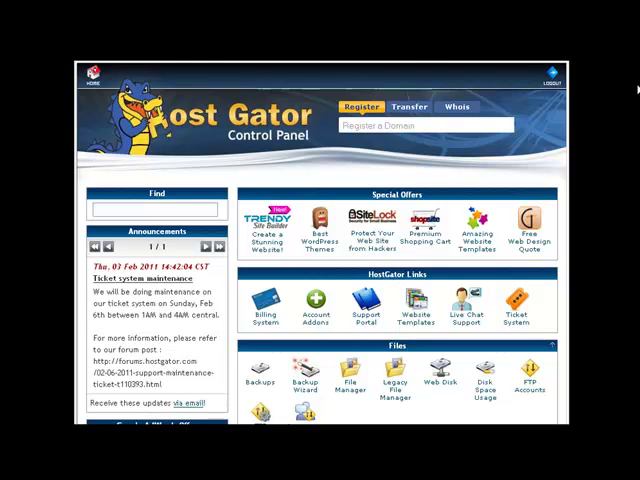
Launch File Manager from the Files section, bringing up its directory selection dialog.
scroll("down", 3)
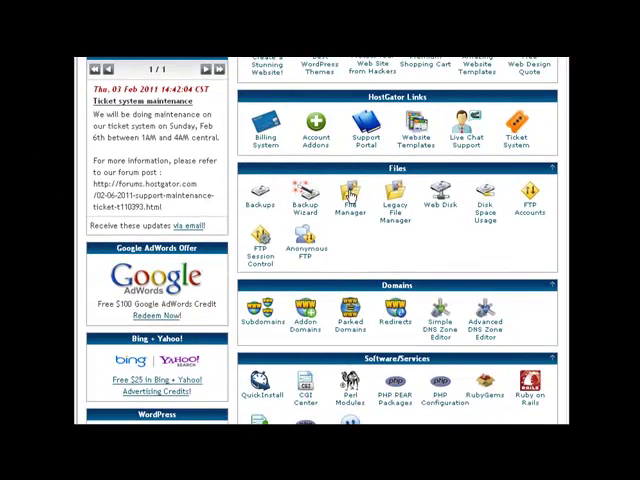
left_click(344, 196)
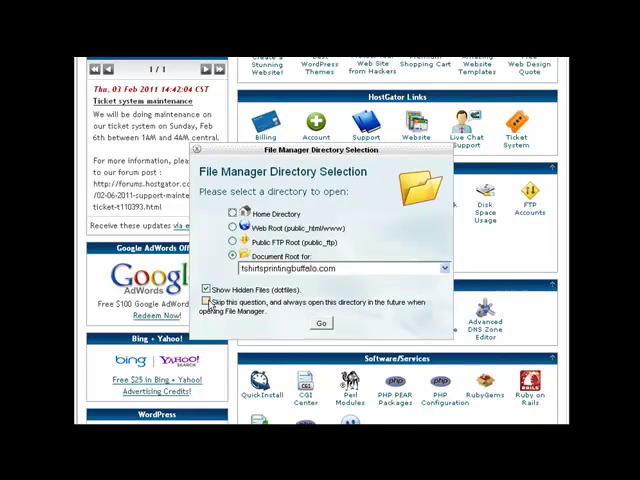
Start File Manager in Web Root (public_html/www) with Show Hidden Files enabled.
left_click(206, 304)
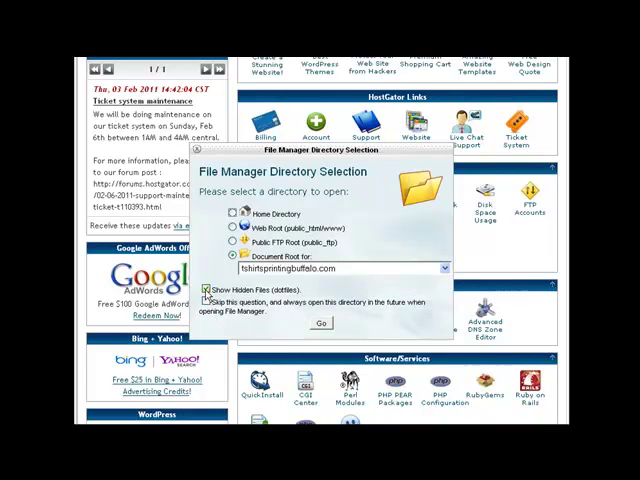
left_click(204, 302)
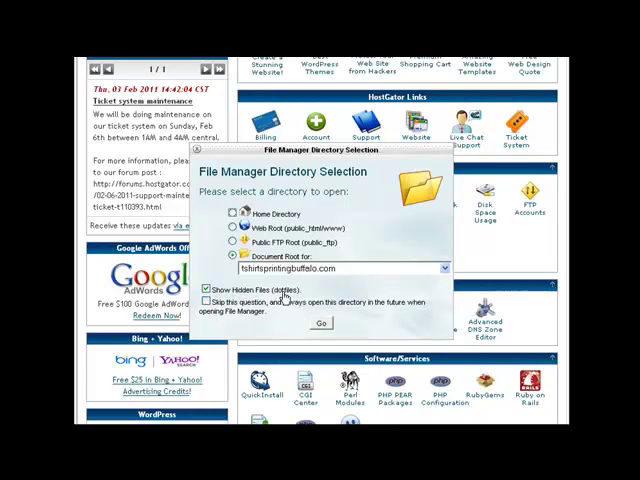
left_click(206, 302)
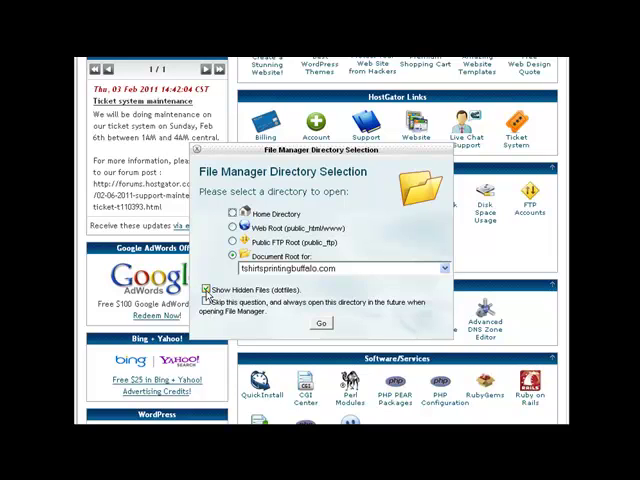
left_click(208, 302)
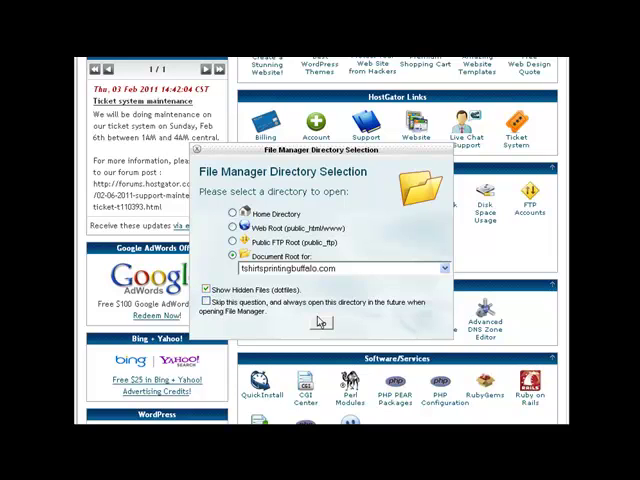
left_click(320, 322)
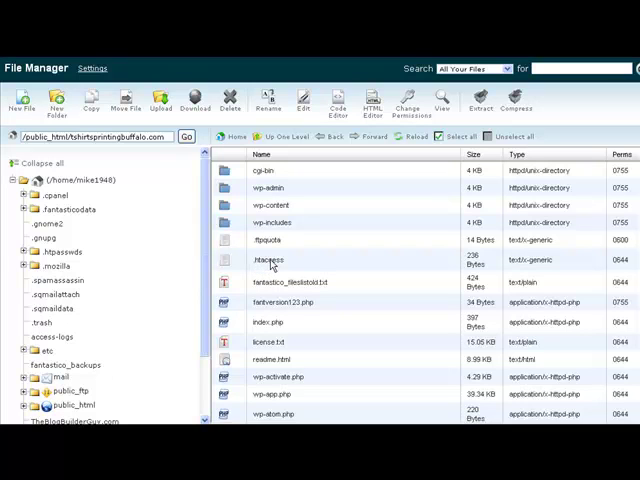
Load .htaccess into the code editor, past the encoding notice, showing the WordPress rewrite rules.
left_click(270, 260)
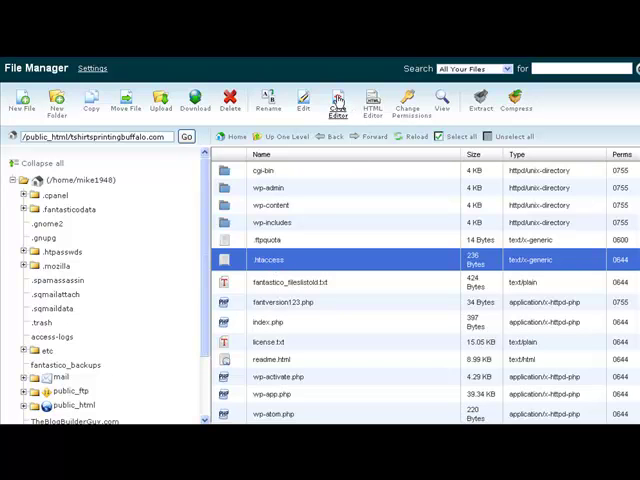
left_click(336, 102)
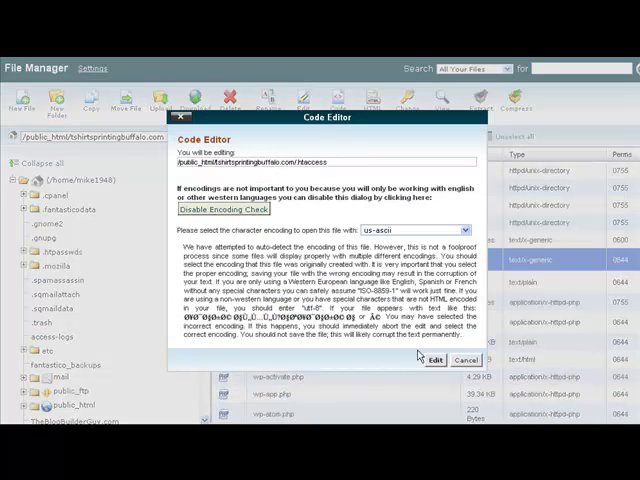
left_click(436, 360)
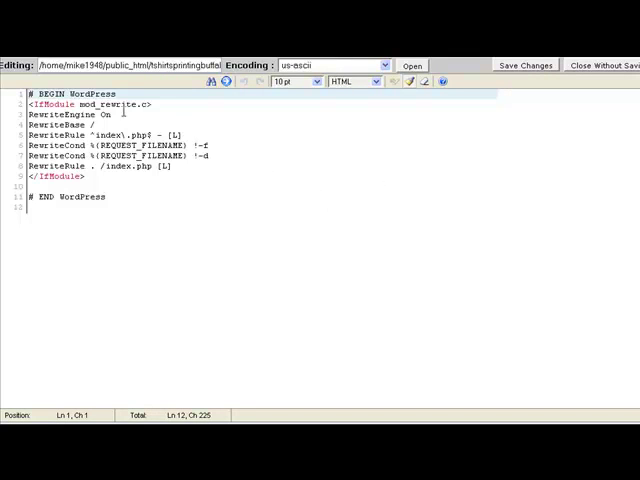
Add a blank line after the # END WordPress line of the file.
left_click_drag(30, 94, 90, 176)
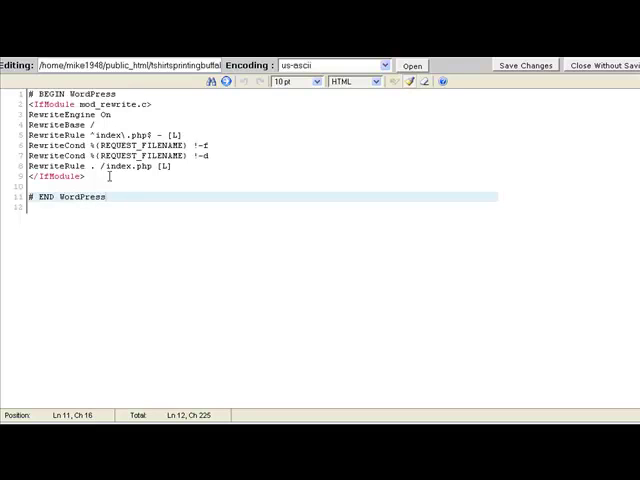
key("ctrl+a")
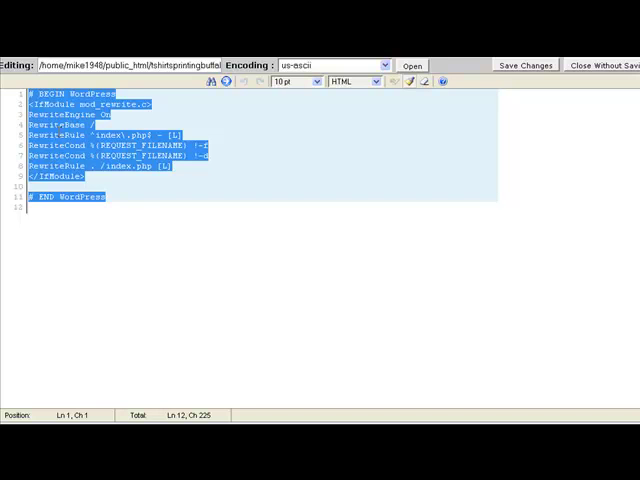
mouse_move(172, 118)
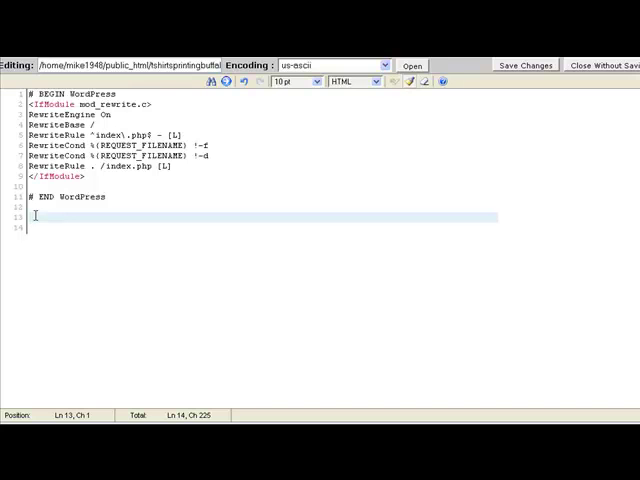
mouse_move(102, 216)
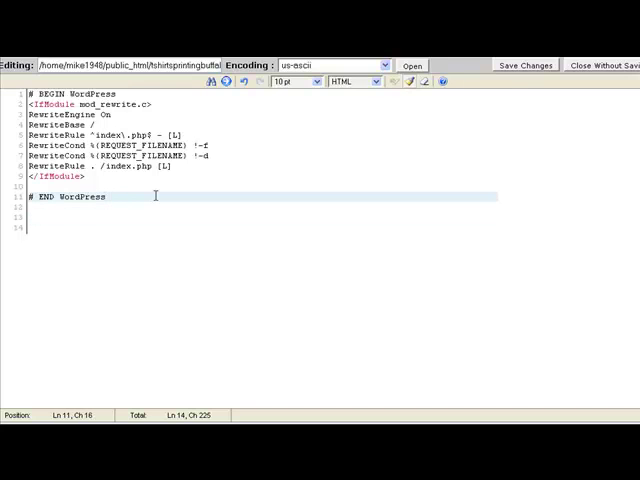
key("Return")
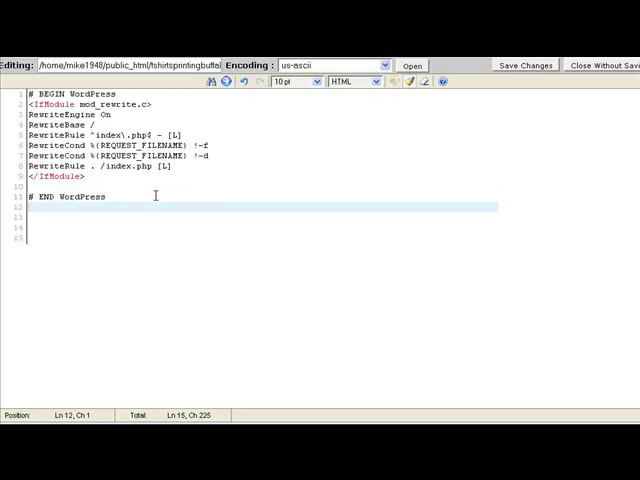
Add the <Files wp-config.php> block with Order Allow,Deny and Deny from all.
key("Return")
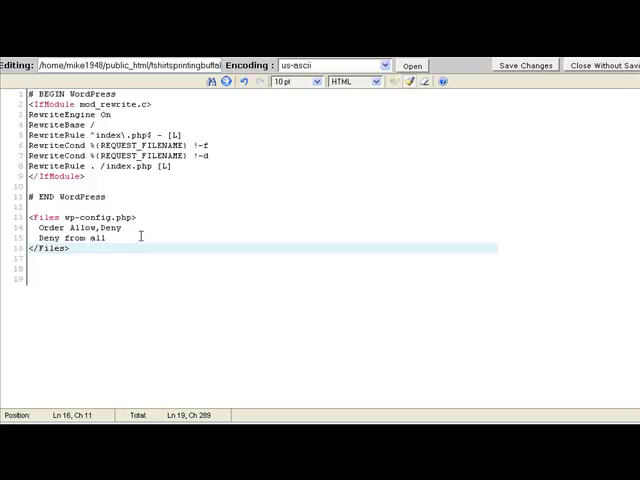
mouse_move(324, 166)
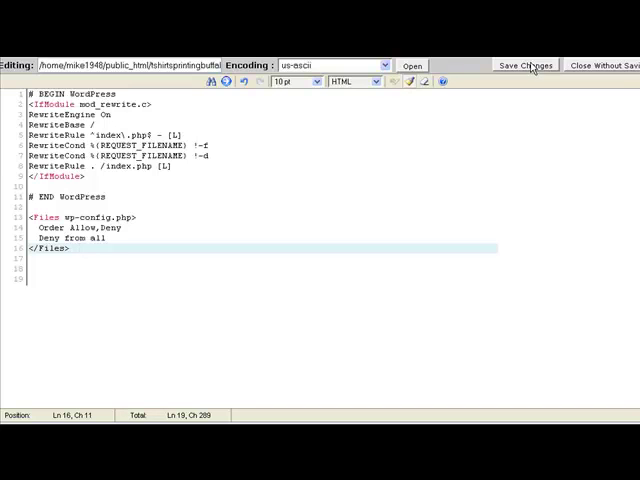
mouse_move(188, 216)
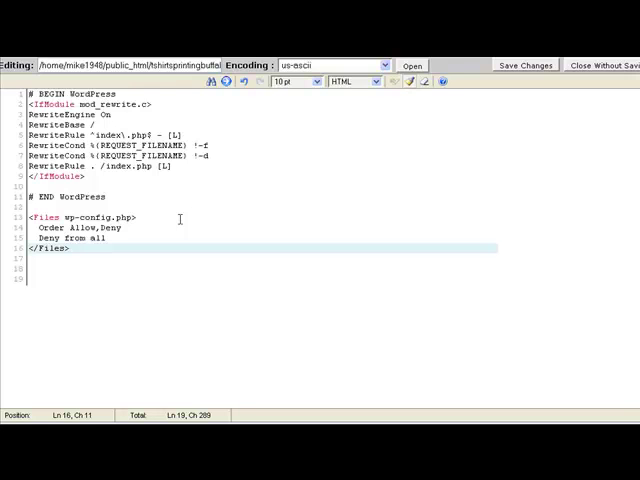
mouse_move(144, 256)
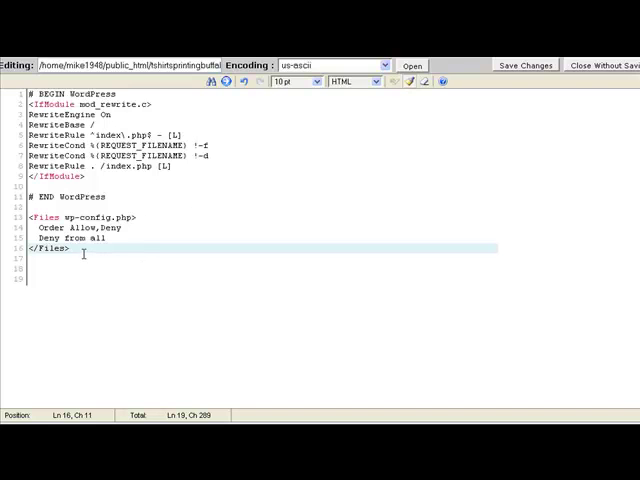
Add the <Files .htaccess> block with Order Allow,Deny and Deny from all below the first.
key("Return")
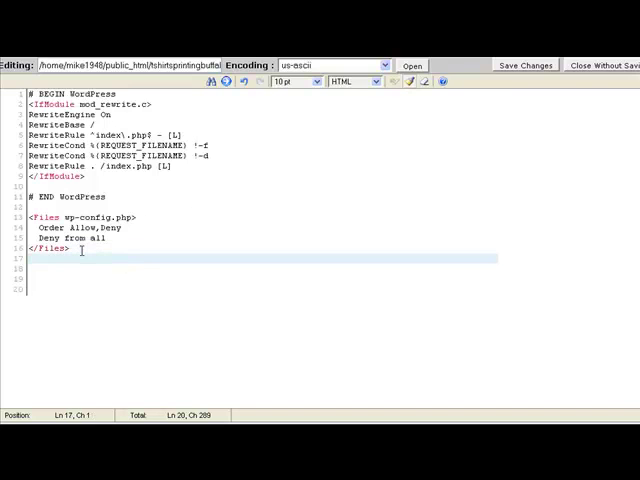
key("enter")
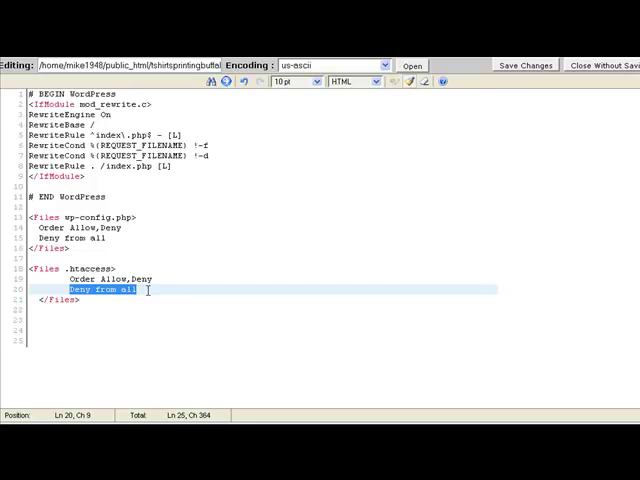
left_click(144, 288)
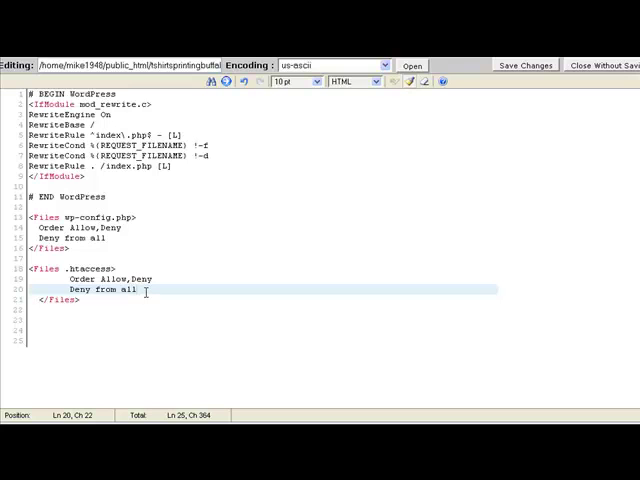
mouse_move(270, 232)
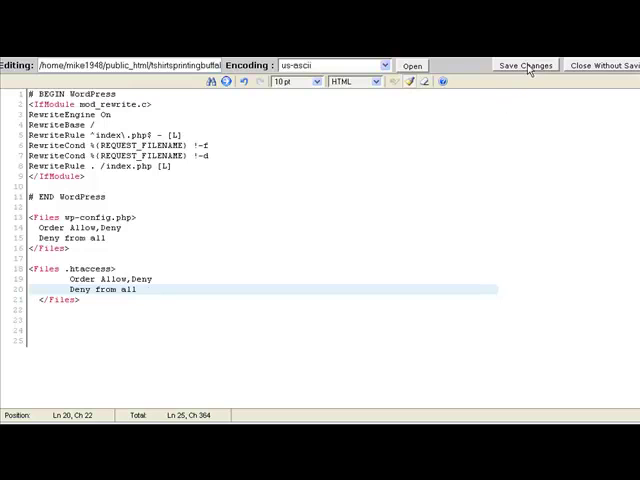
Save the edited .htaccess with both protective Files blocks.
left_click(526, 64)
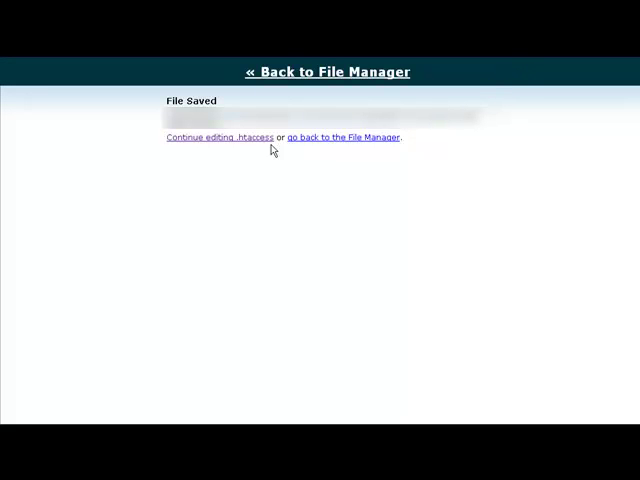
mouse_move(244, 144)
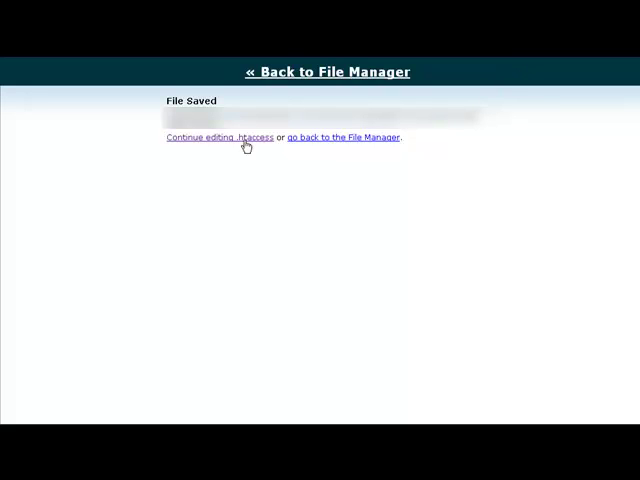